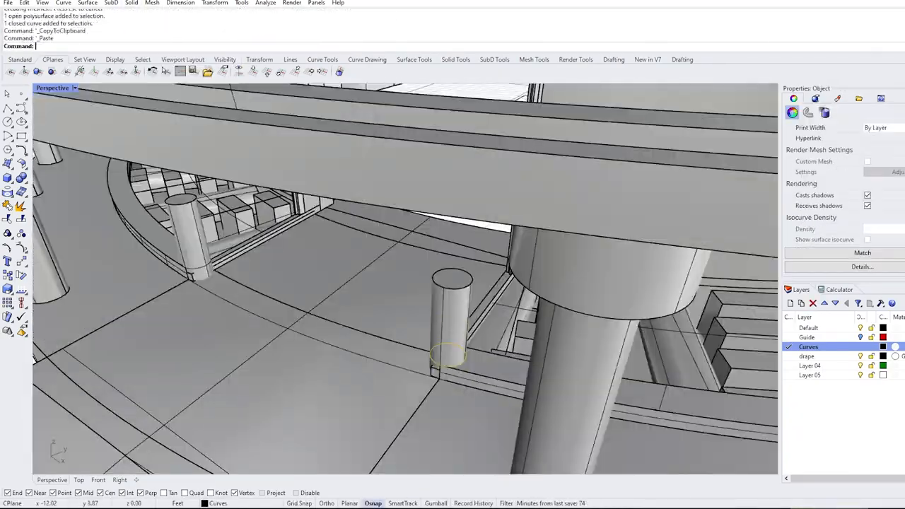
Switch the Perspective viewport to Rendered display showing the whole curved building
click(130, 3)
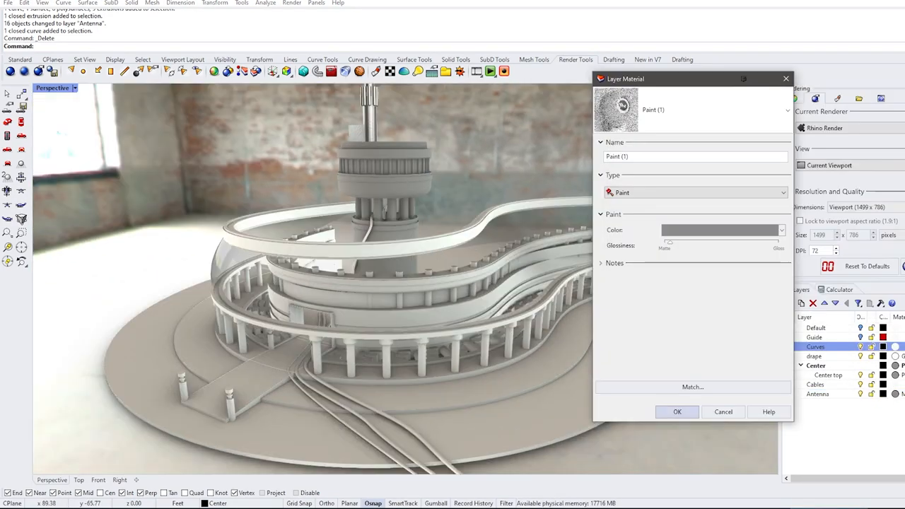
Float the Perspective viewport into its own window displaying the building and tower
click(718, 229)
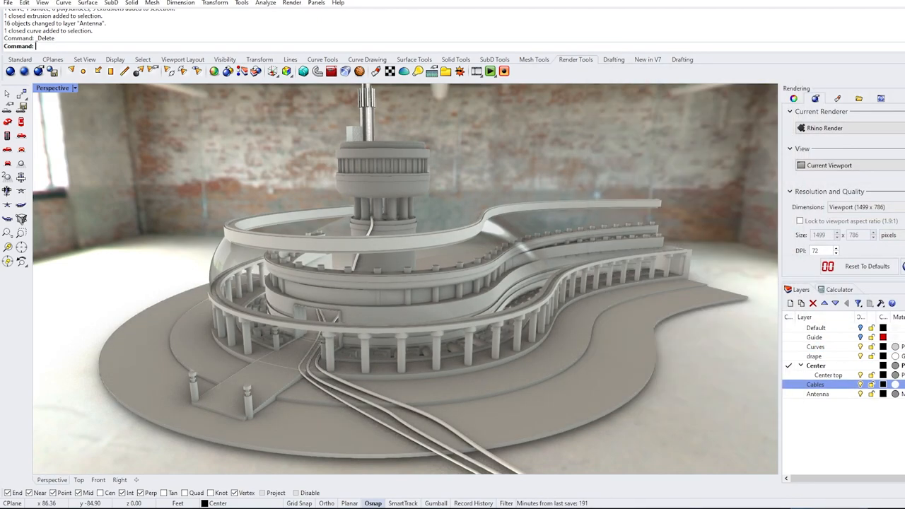
click(883, 384)
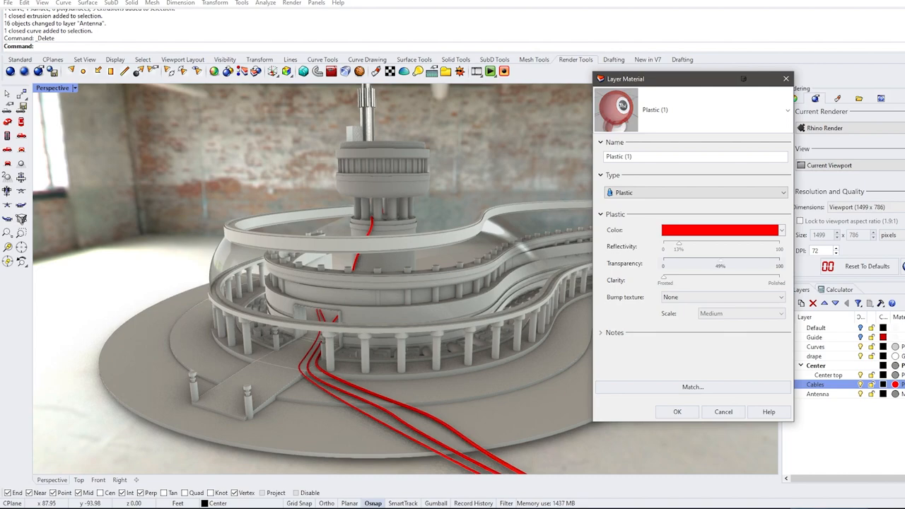
click(721, 229)
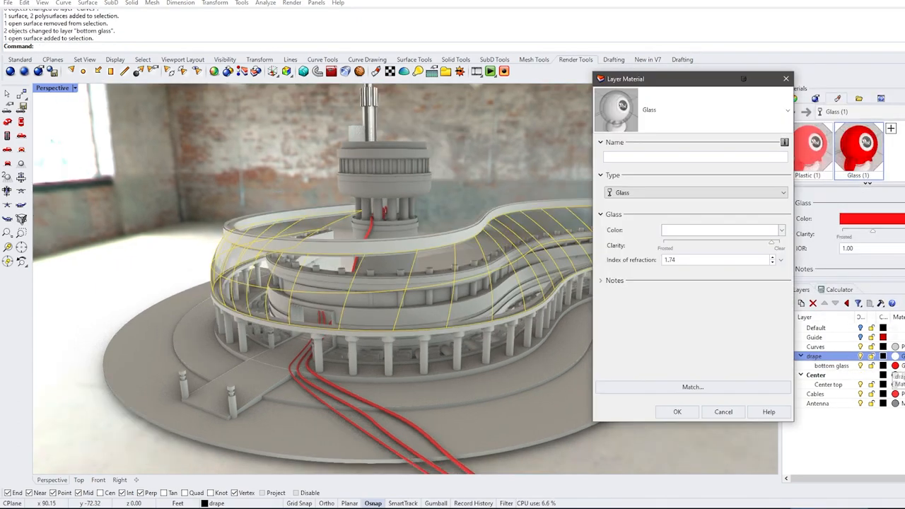
click(676, 412)
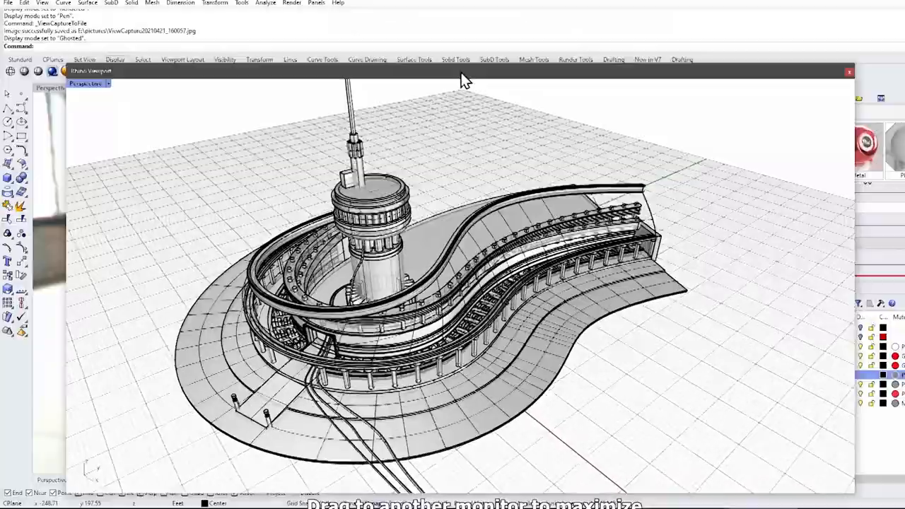
Bring up the linkage arm model with its loose parts on the ground plane
click(347, 354)
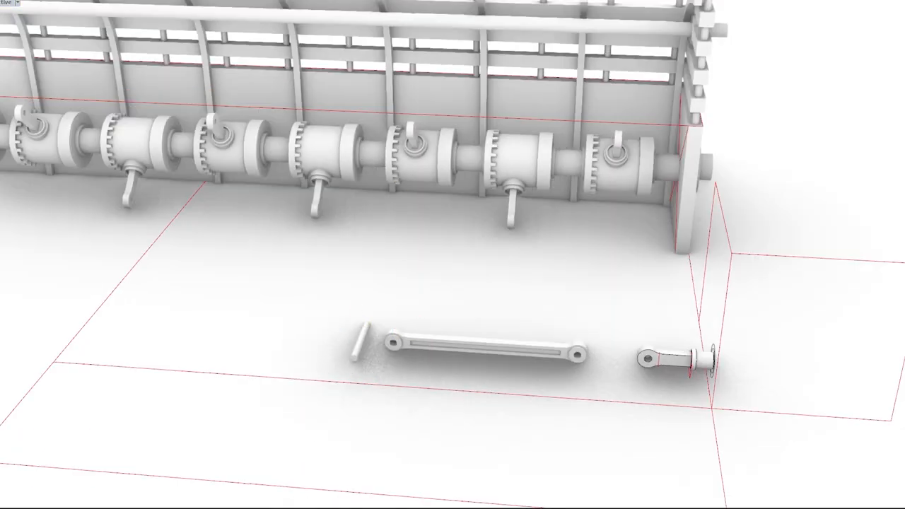
Move and rotate the link arms onto their pivot pins to form the raised linkage
click(516, 148)
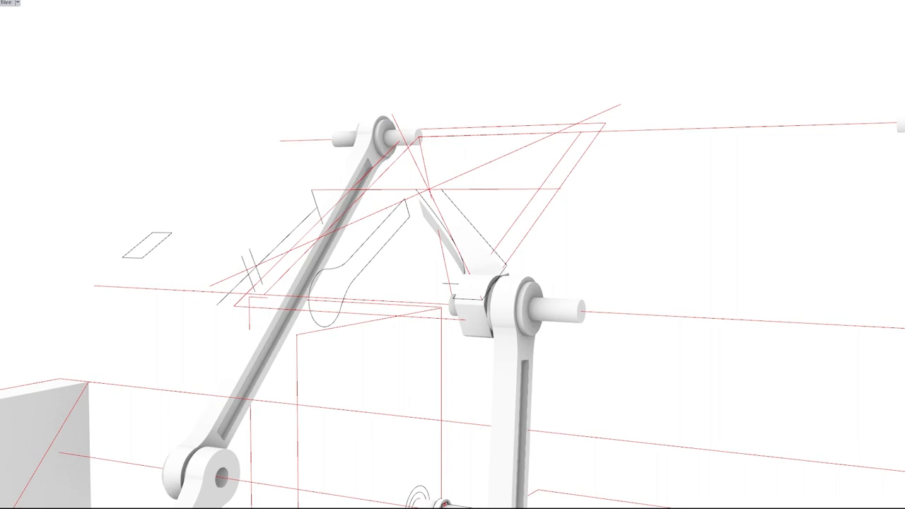
Rotate the second link upright with the Gumball to meet the upper pivot
click(481, 304)
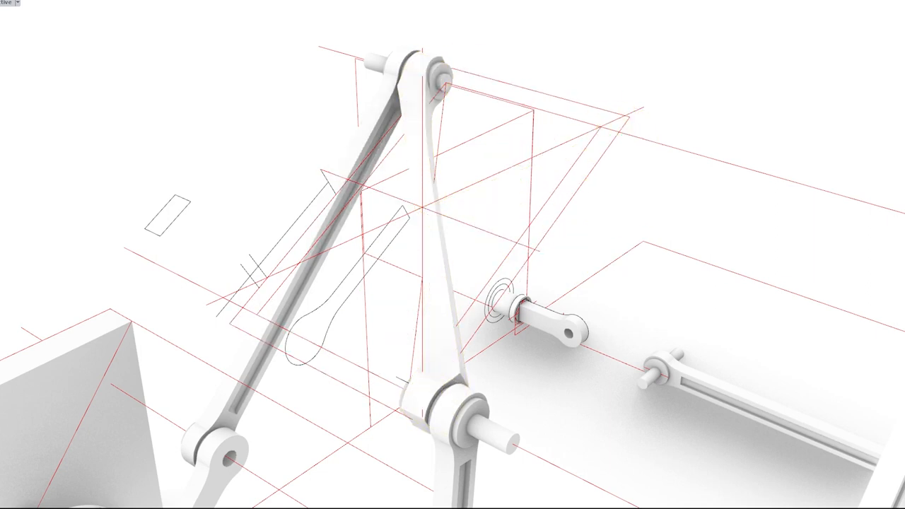
click(424, 212)
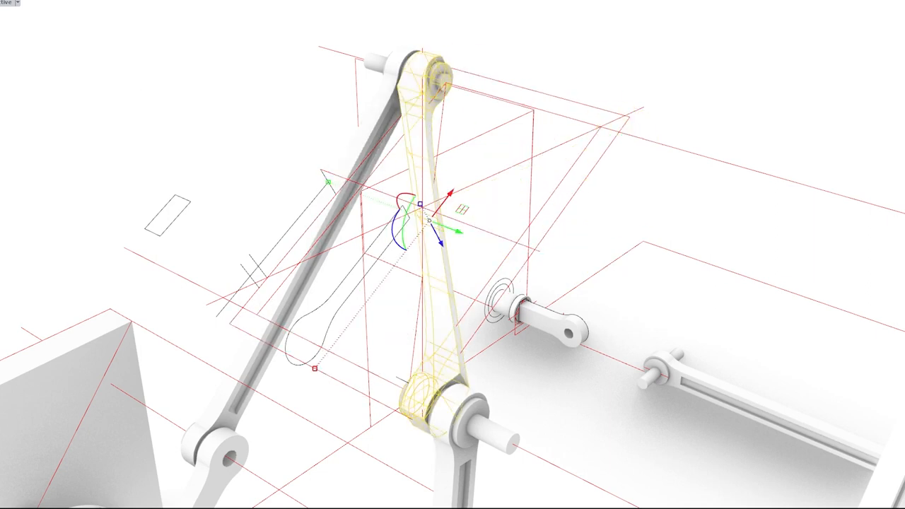